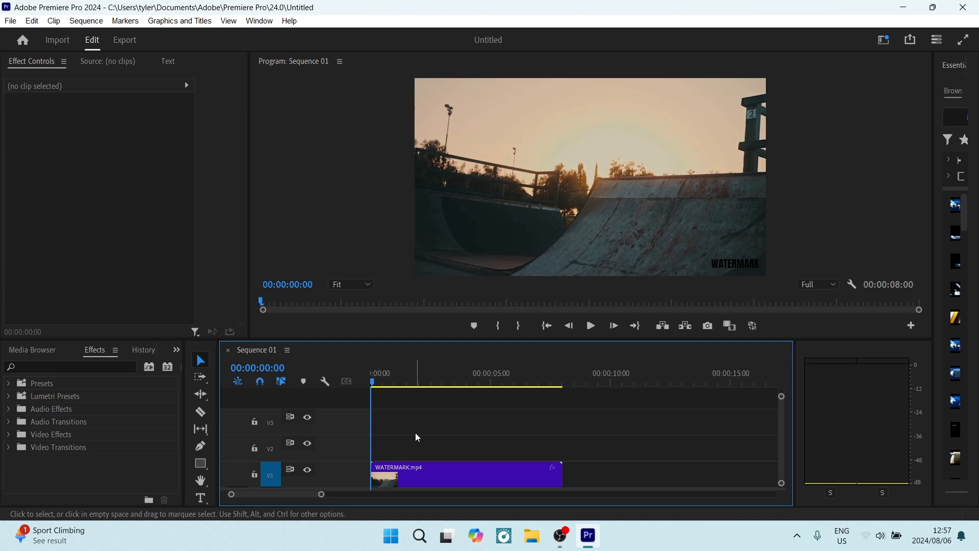
mouse_move(519, 326)
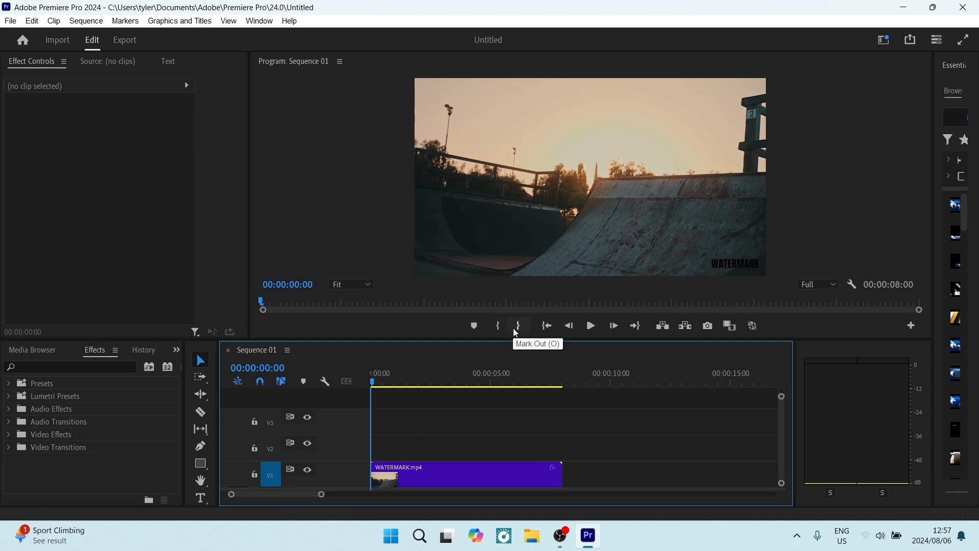
mouse_move(574, 321)
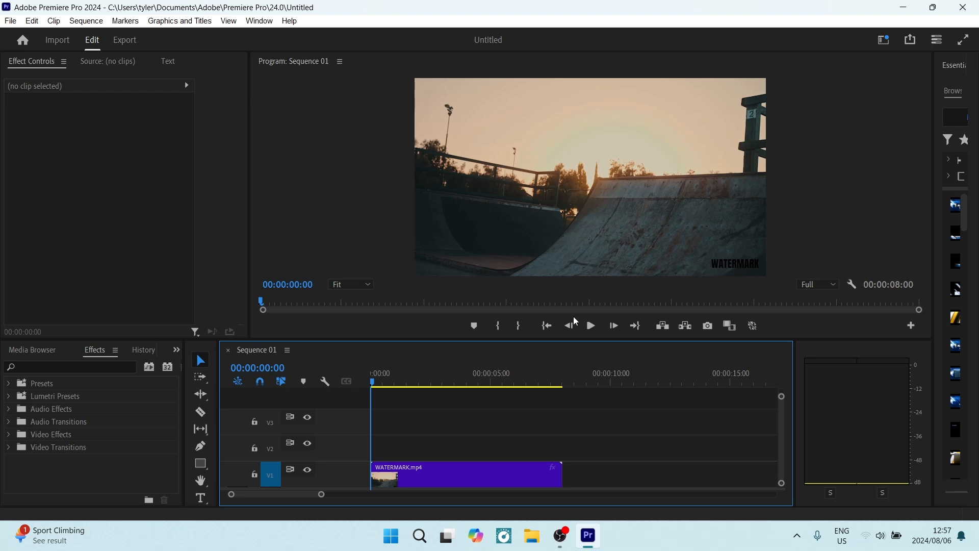
mouse_move(732, 269)
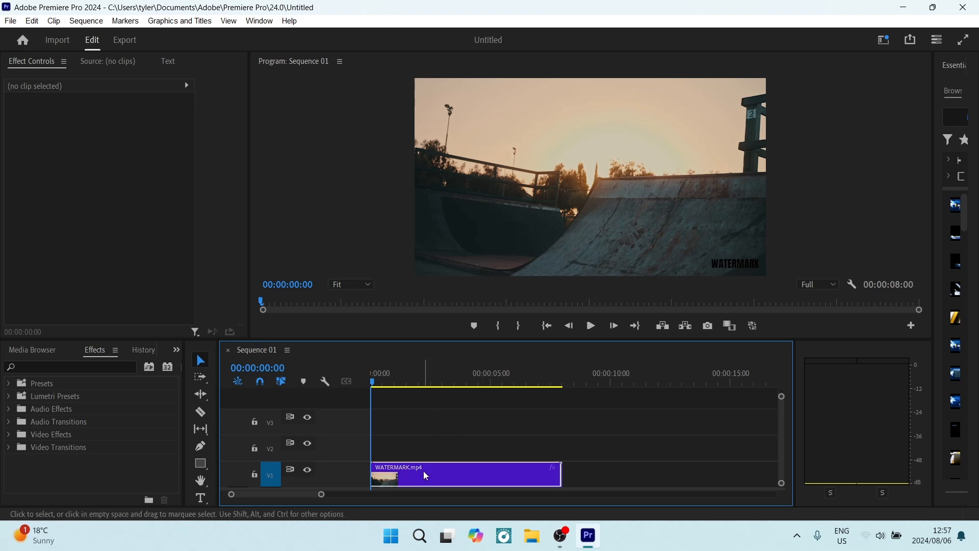
- Select the WATERMARK.mp4 clip on the timeline to duplicate it onto V2
click(465, 475)
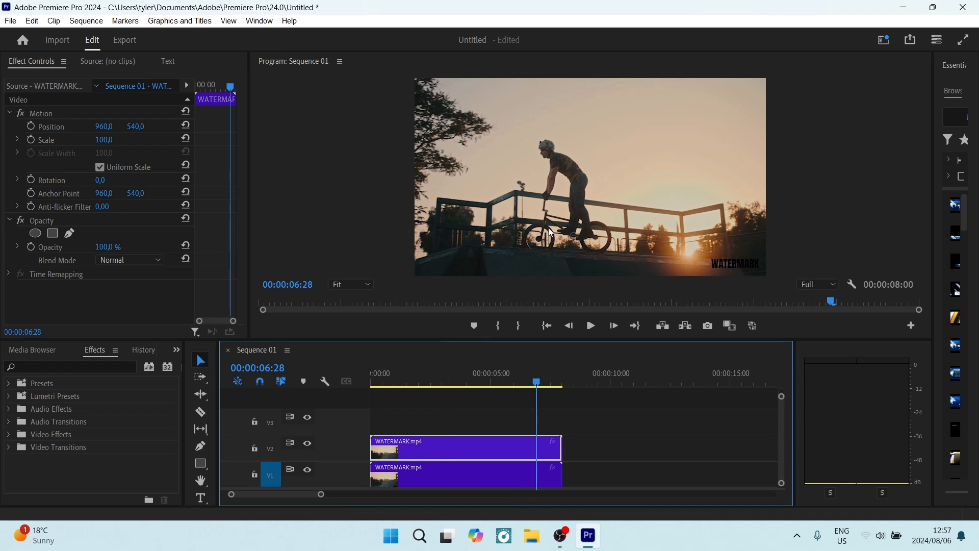
mouse_move(644, 156)
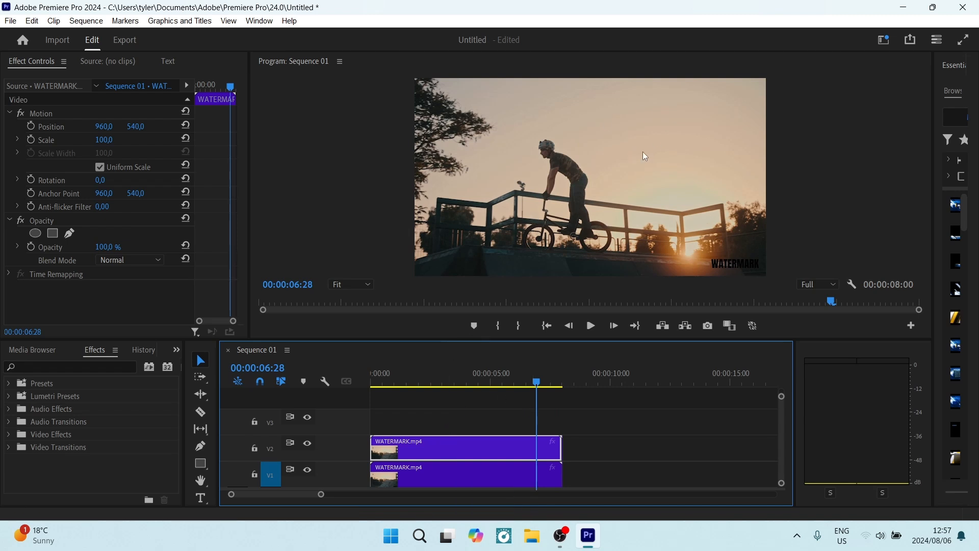
mouse_move(578, 204)
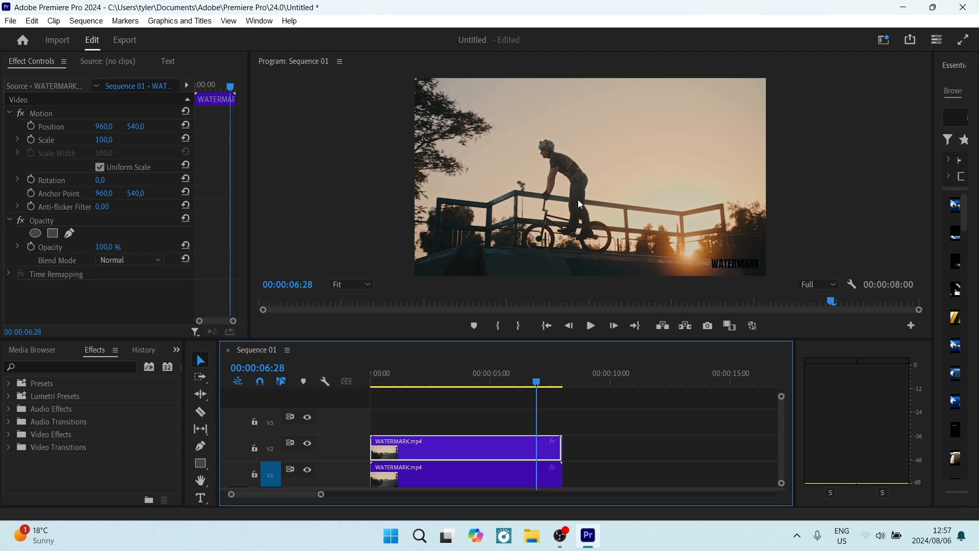
mouse_move(587, 183)
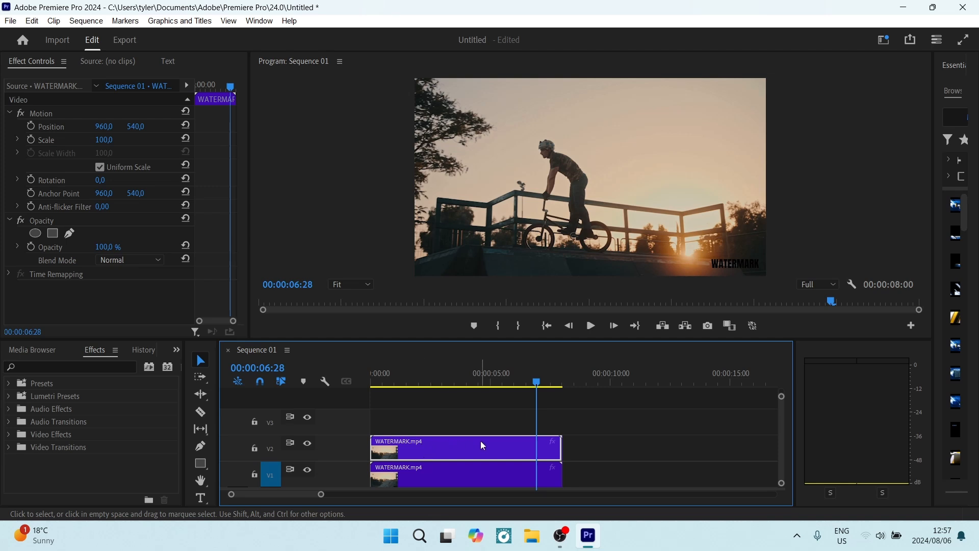
mouse_move(157, 284)
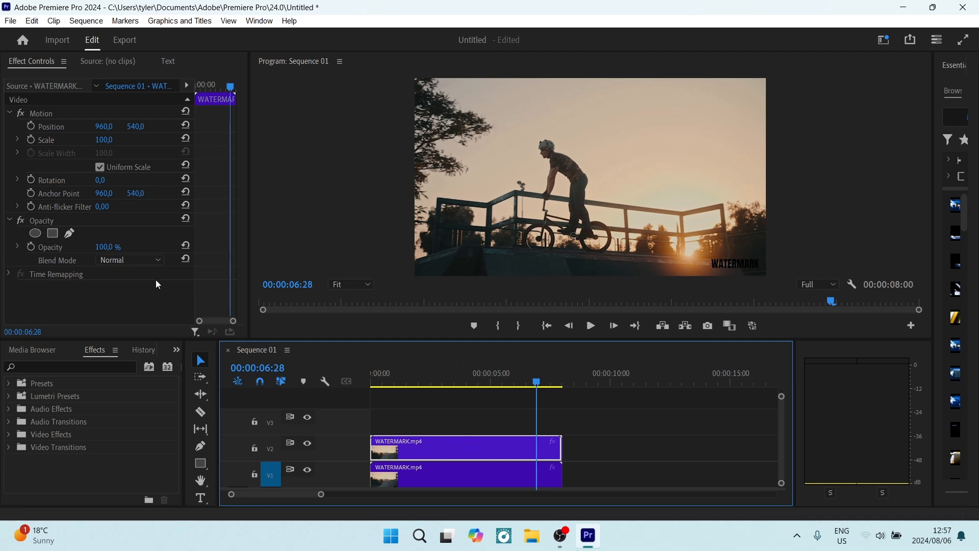
mouse_move(28, 62)
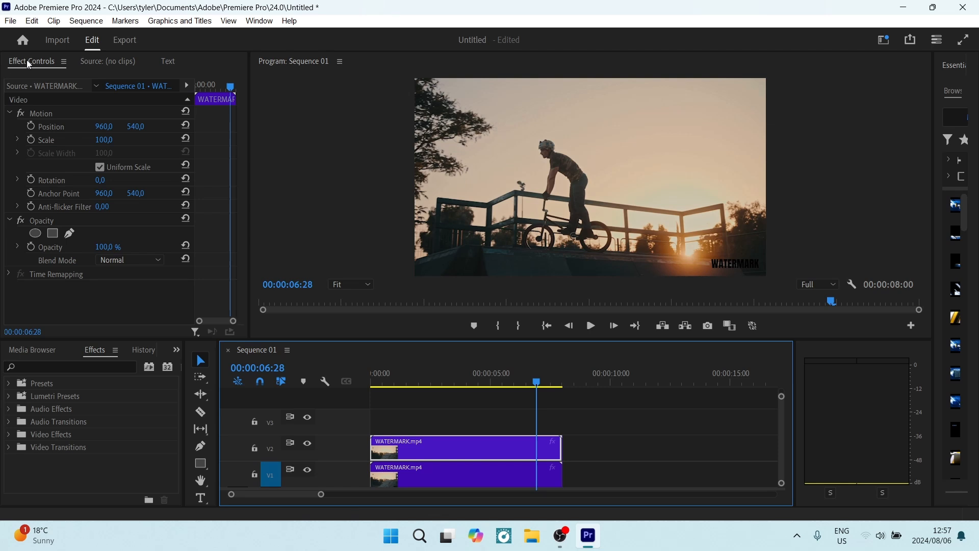
mouse_move(44, 203)
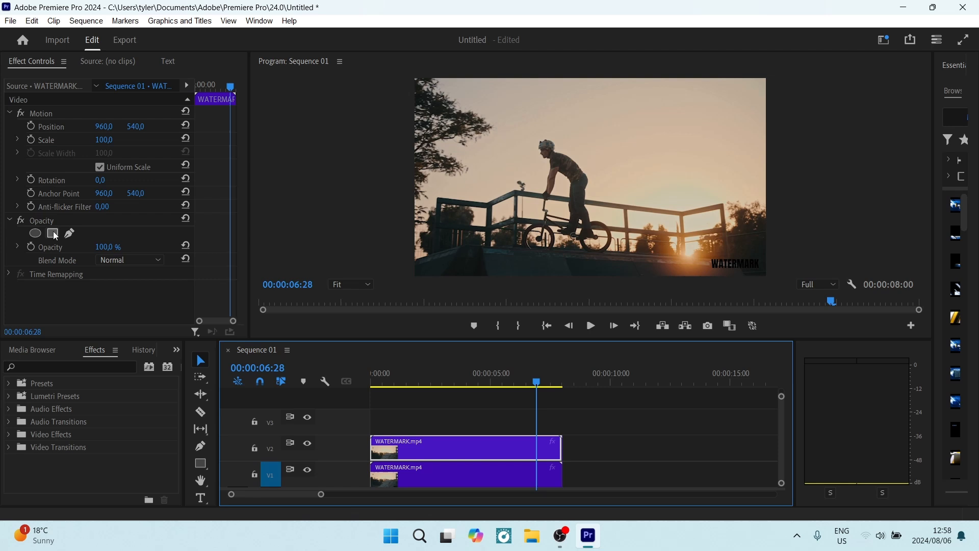
mouse_move(70, 233)
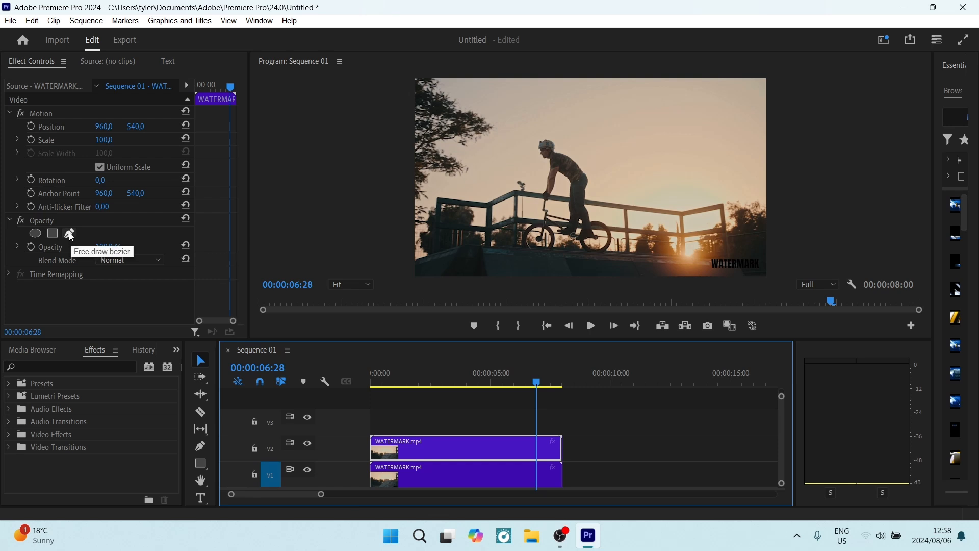
mouse_move(634, 261)
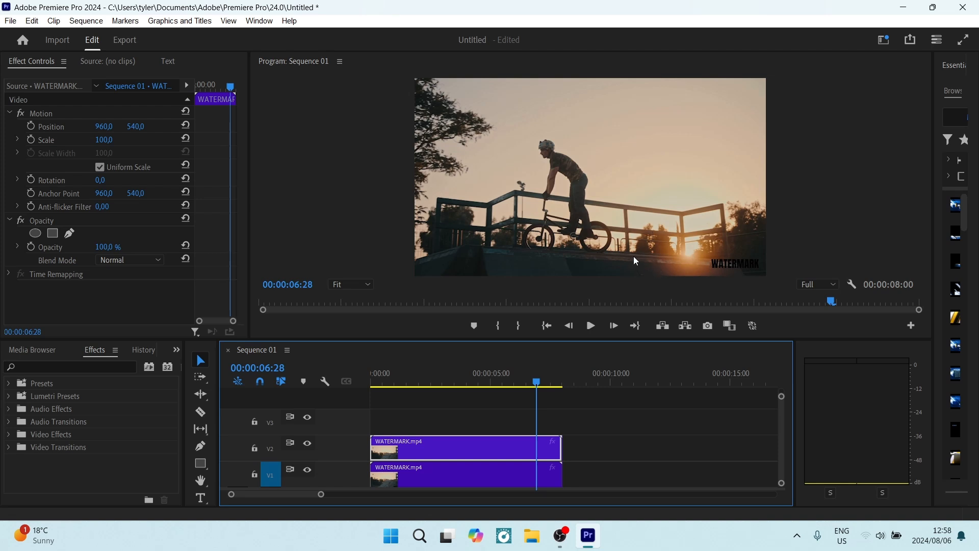
mouse_move(765, 235)
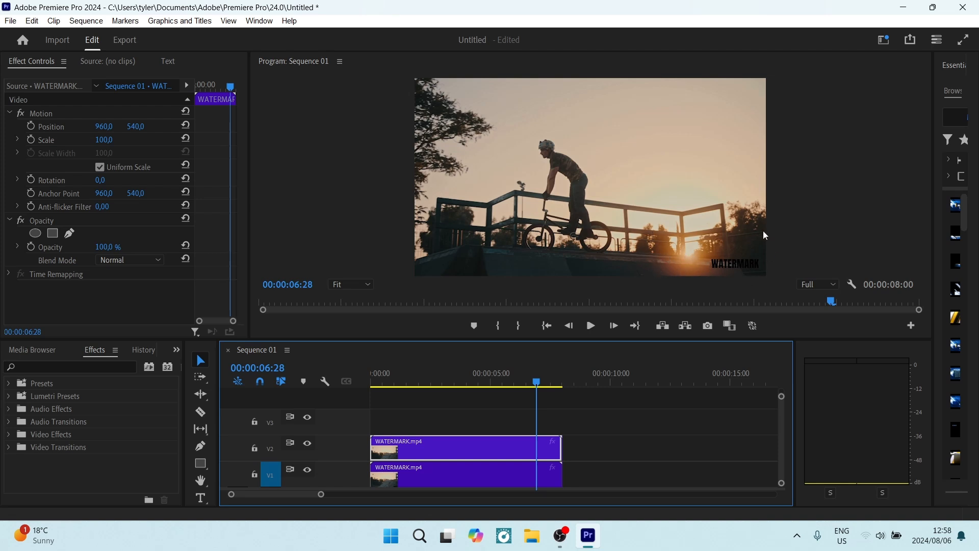
mouse_move(87, 256)
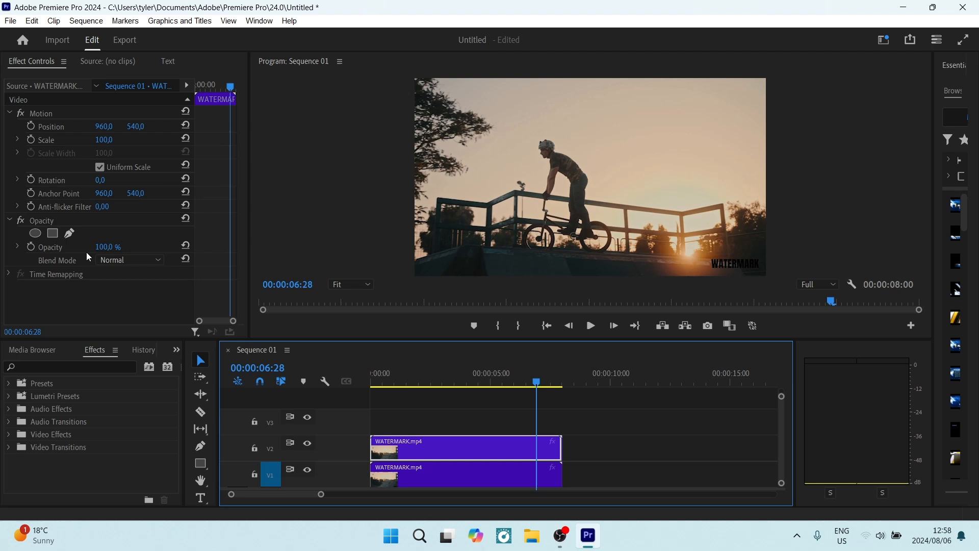
- Add a rectangular opacity mask on the upper clip over the bottom-right watermark
click(53, 234)
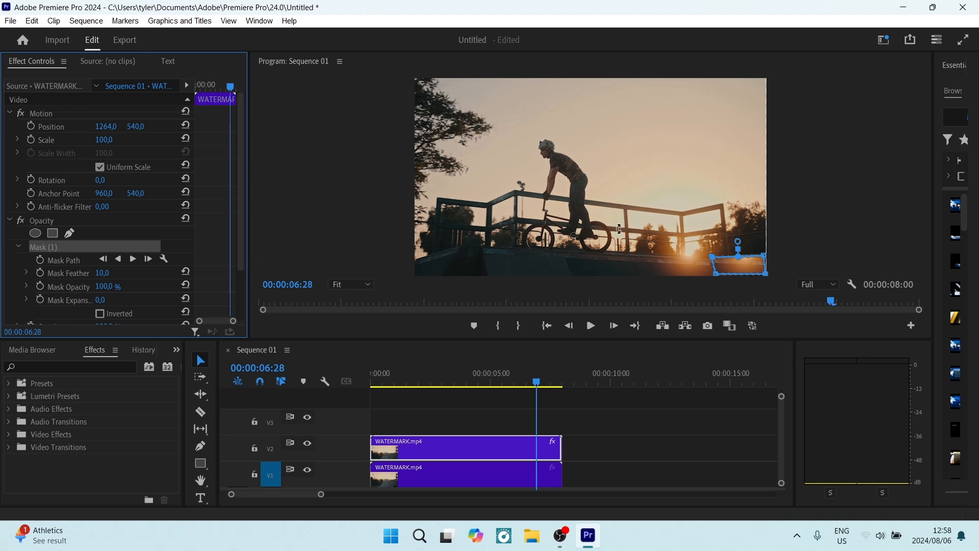
mouse_move(579, 264)
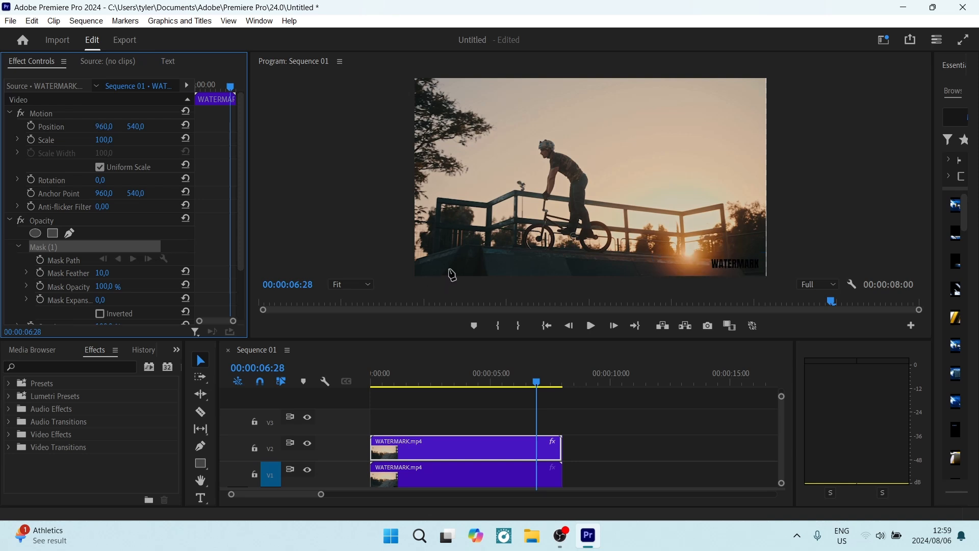
mouse_move(142, 418)
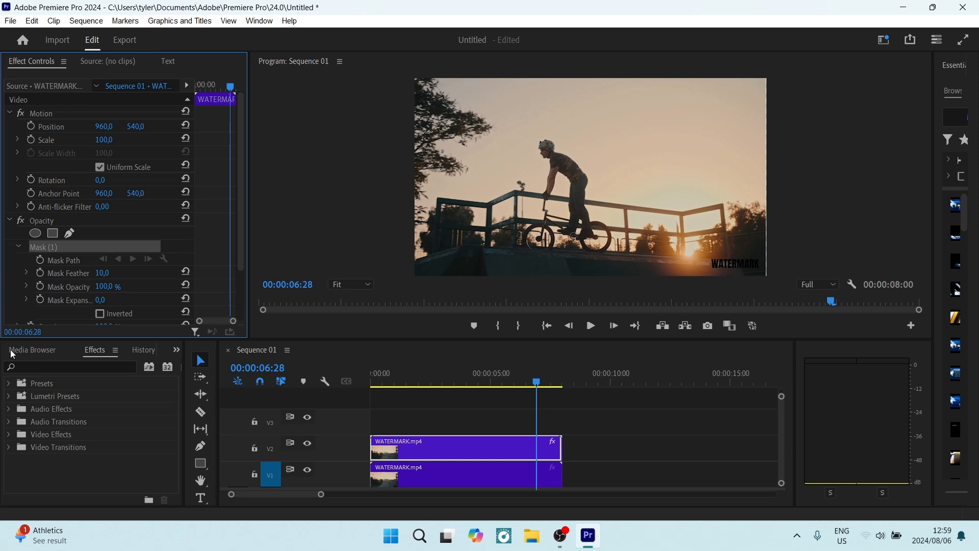
mouse_move(9, 435)
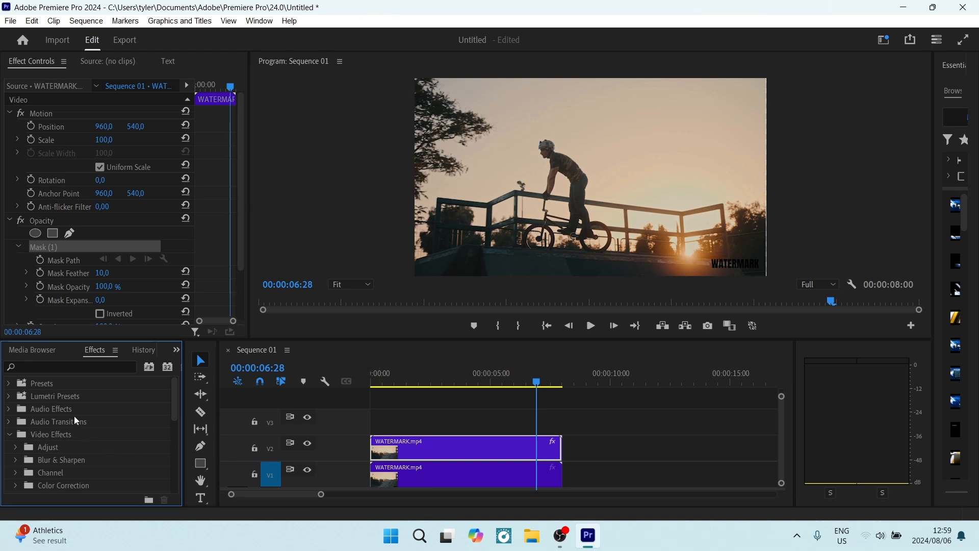
mouse_move(16, 462)
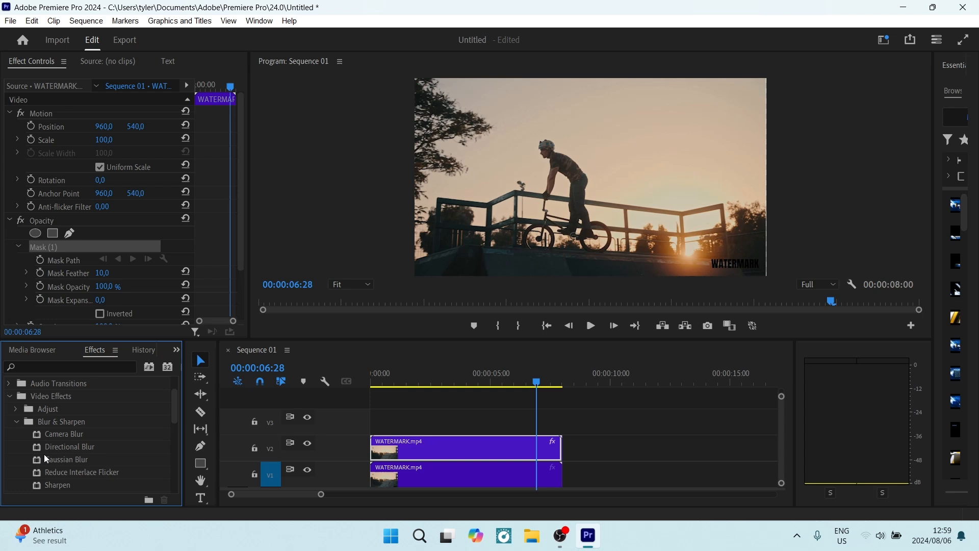
mouse_move(49, 445)
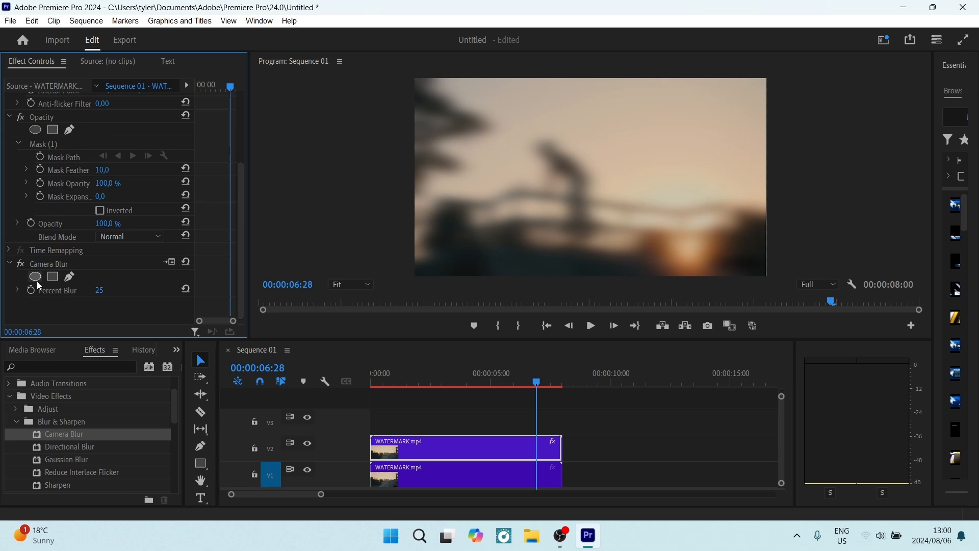
- Add a rectangular Camera Blur mask and place it over the WATERMARK text
click(53, 277)
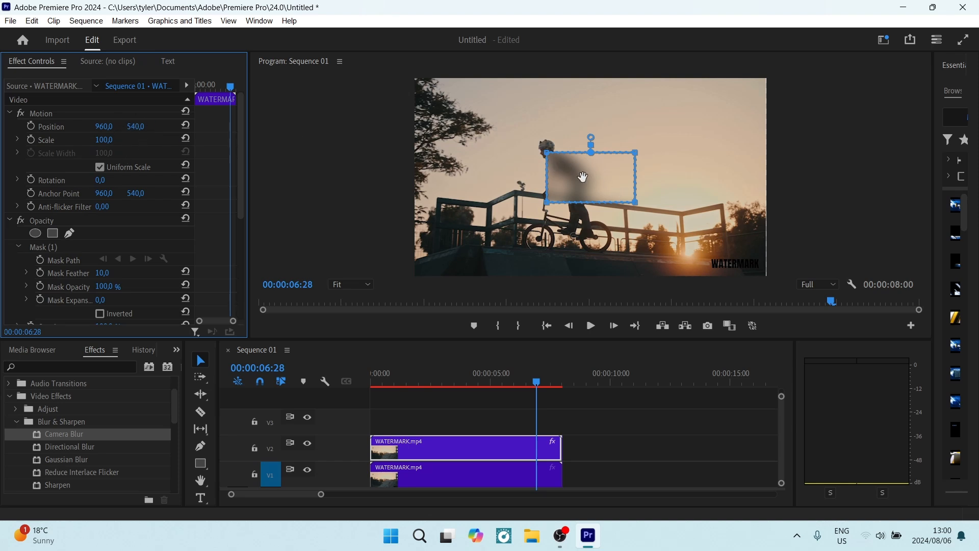
drag(590, 177, 749, 250)
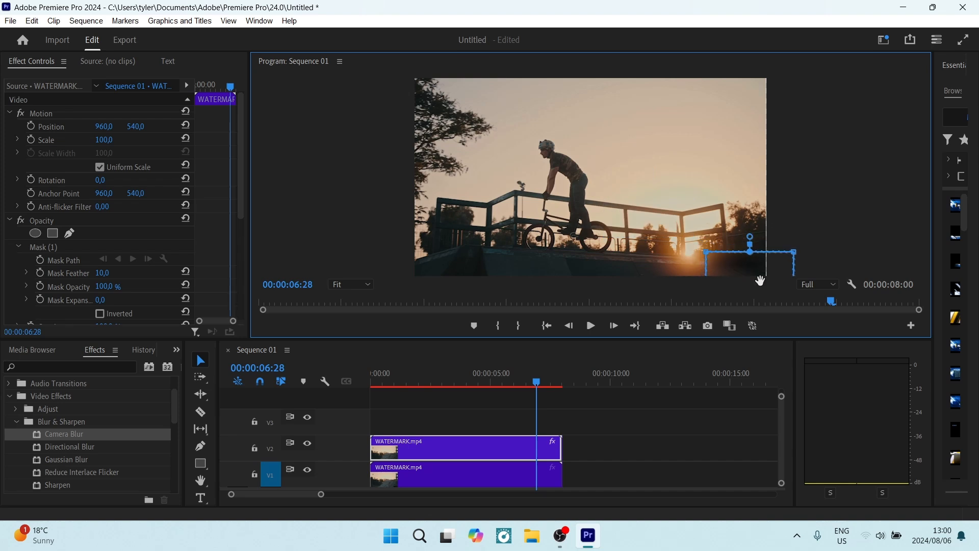
scroll(down, 3)
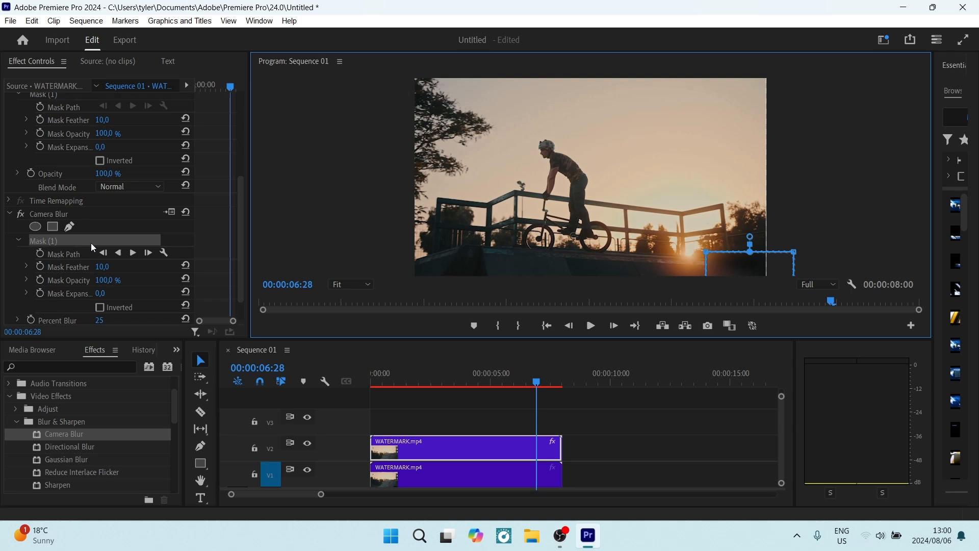
scroll(down, 3)
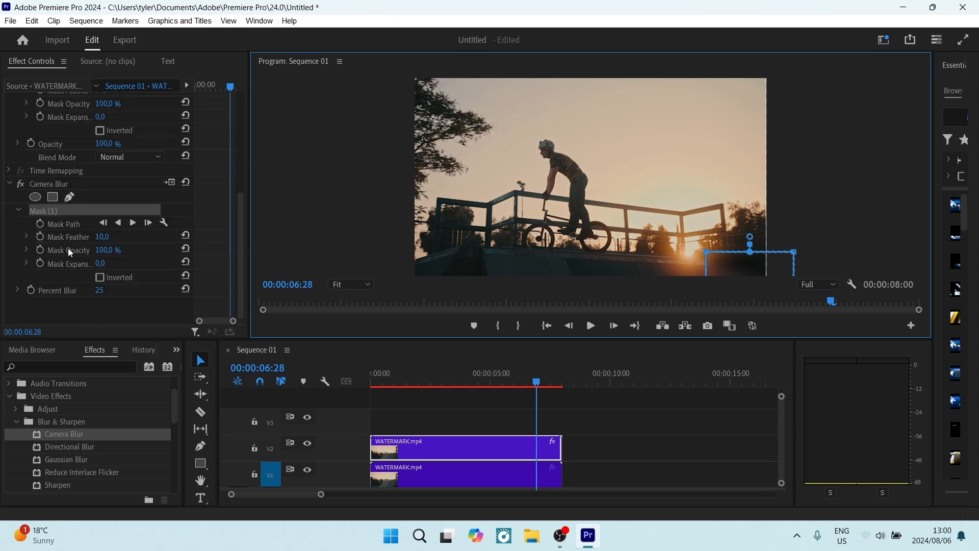
mouse_move(100, 263)
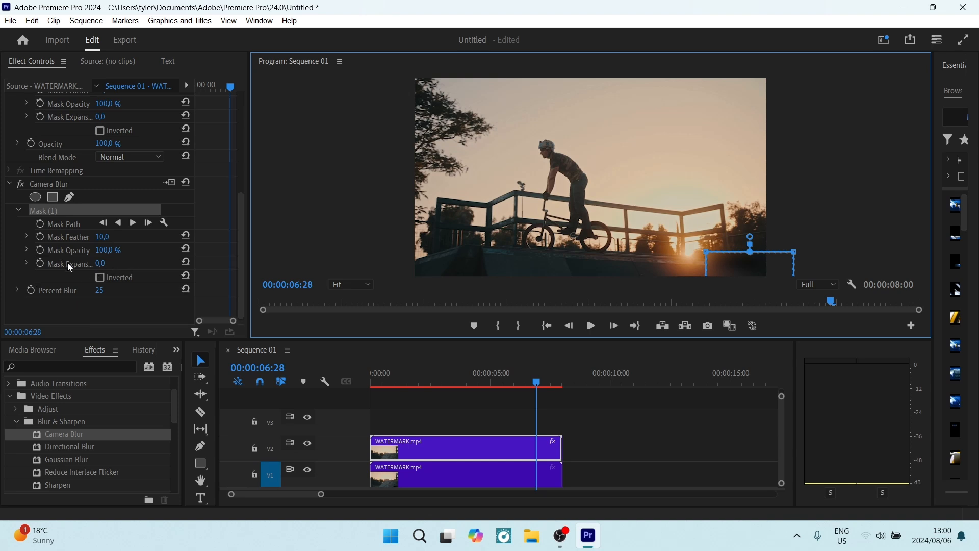
mouse_move(87, 291)
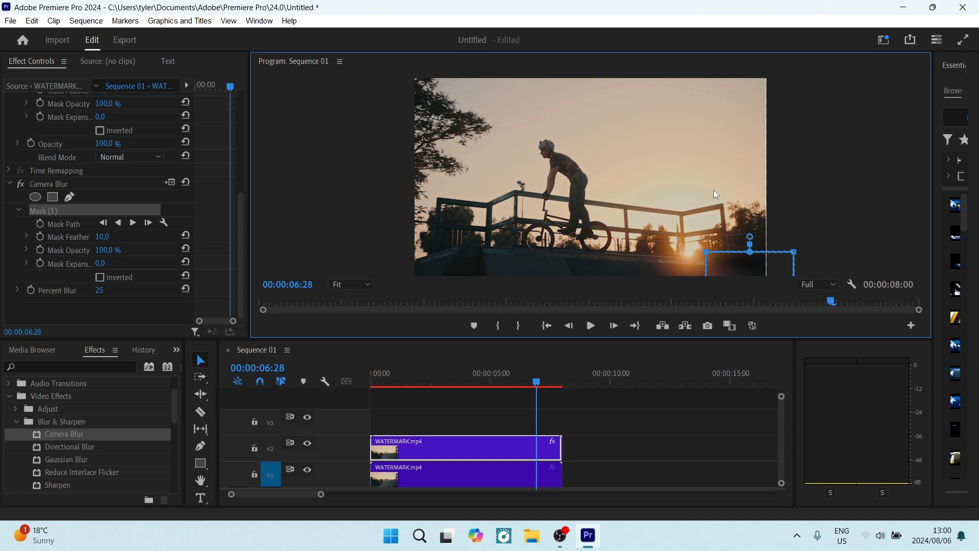
mouse_move(707, 281)
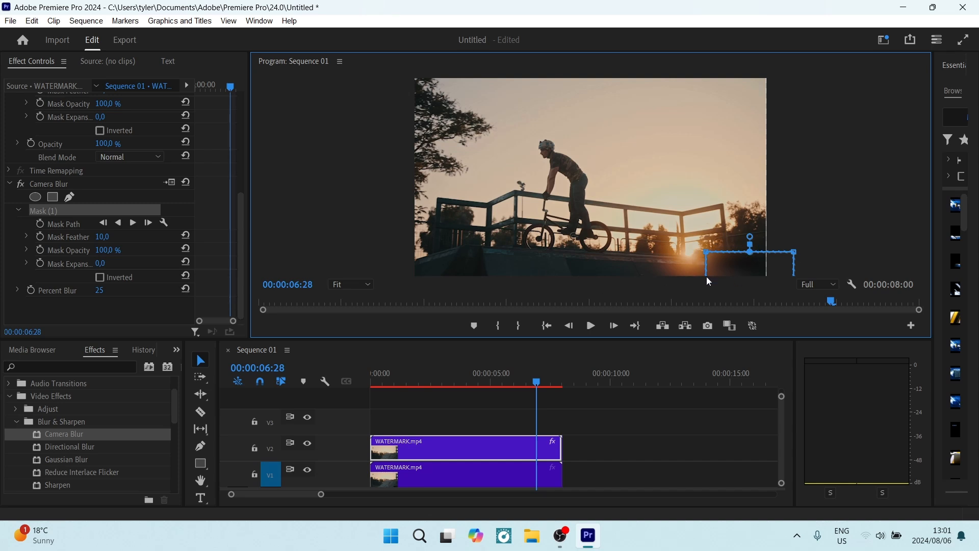
mouse_move(723, 225)
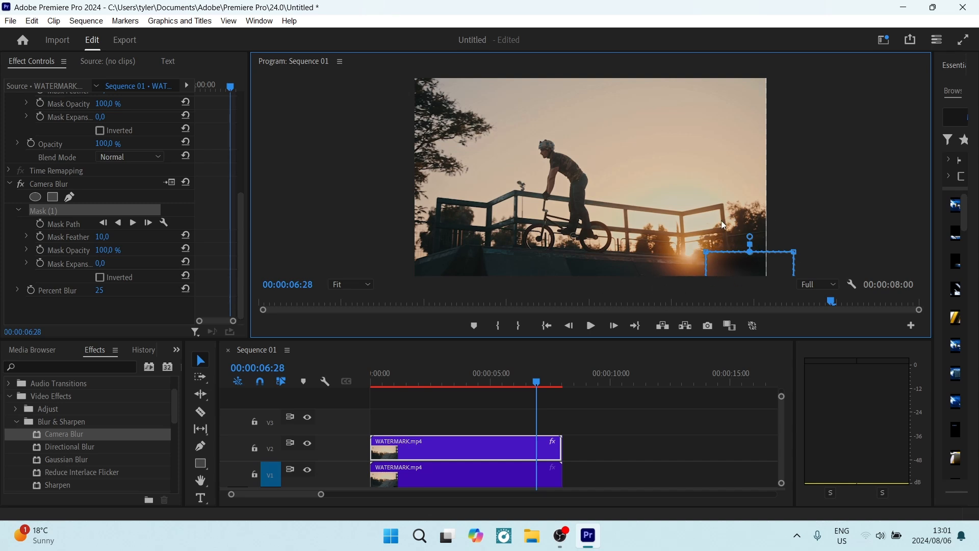
mouse_move(475, 207)
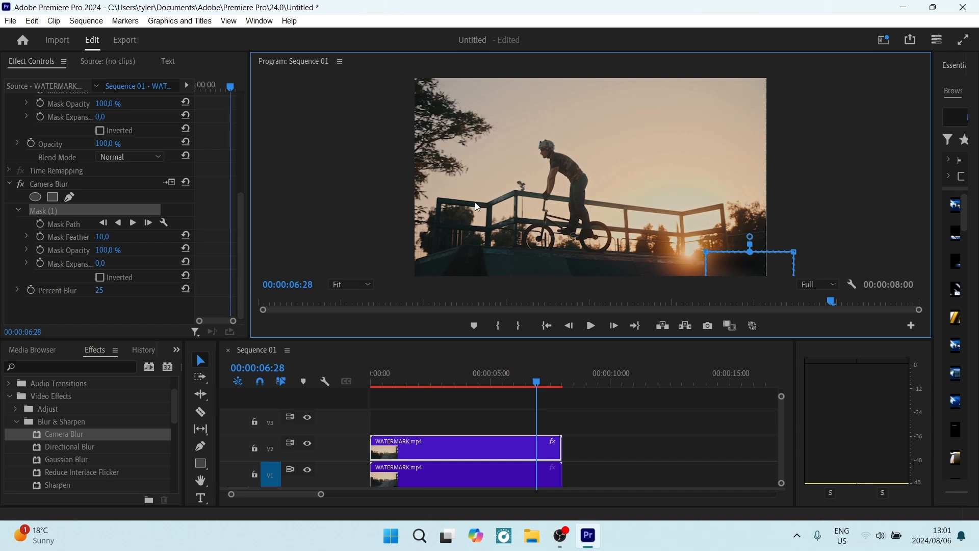
mouse_move(447, 208)
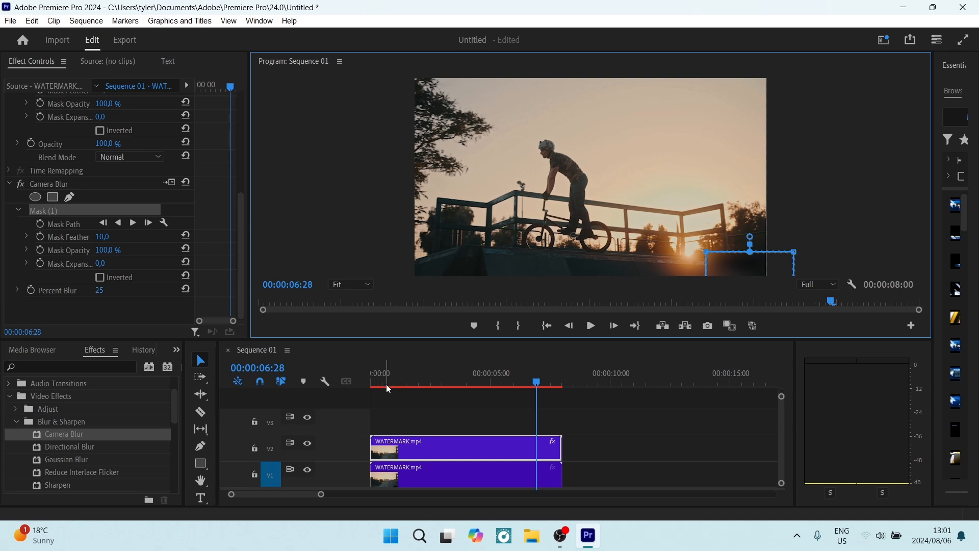
mouse_move(445, 452)
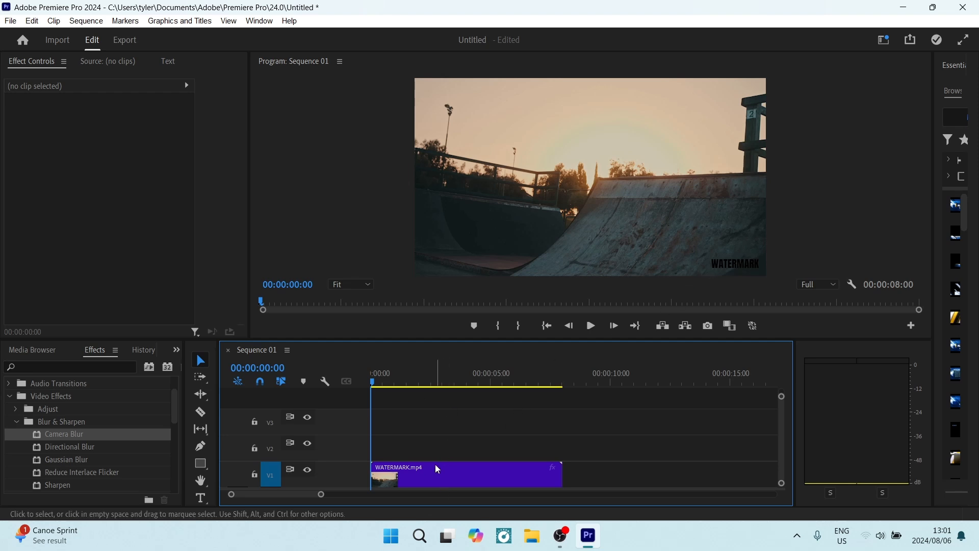
- Scale the remaining V1 clip to 111 and shift Position so the watermark leaves the frame
click(465, 473)
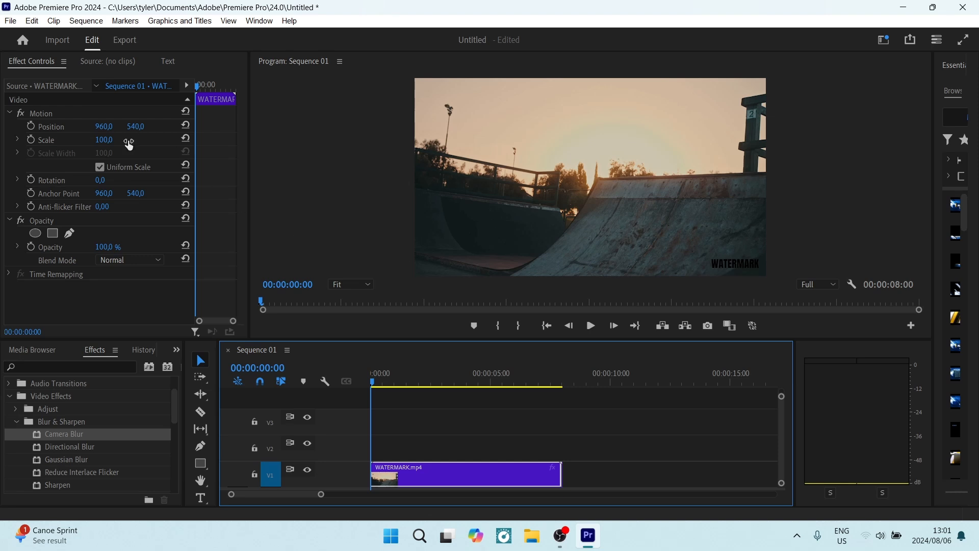
drag(104, 139, 103, 140)
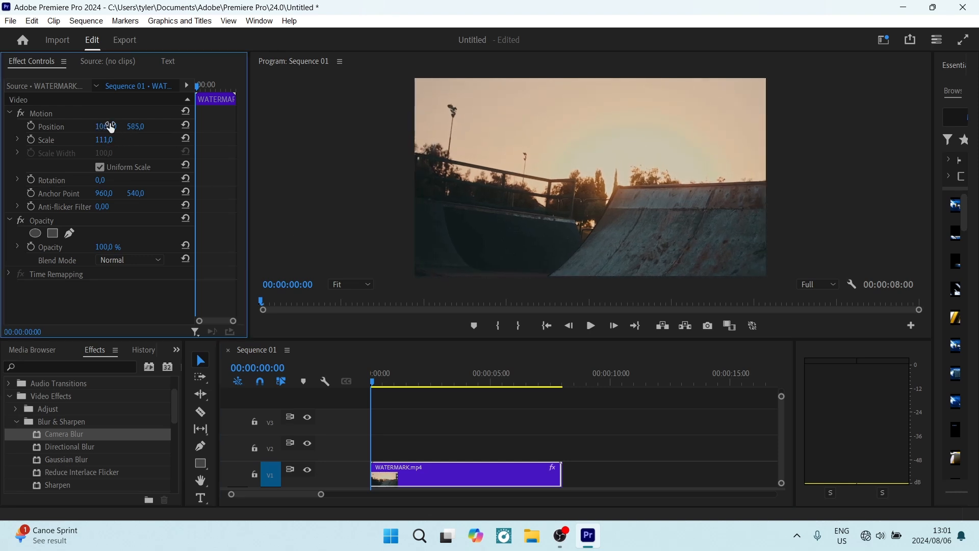